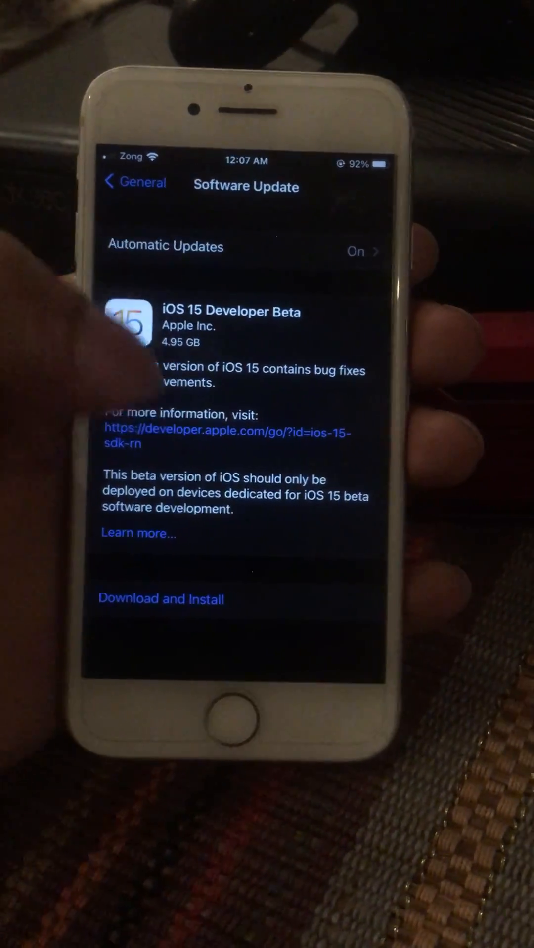
- Choose Download and Install for the iOS 15 Developer Beta to reach the passcode prompt
click(160, 599)
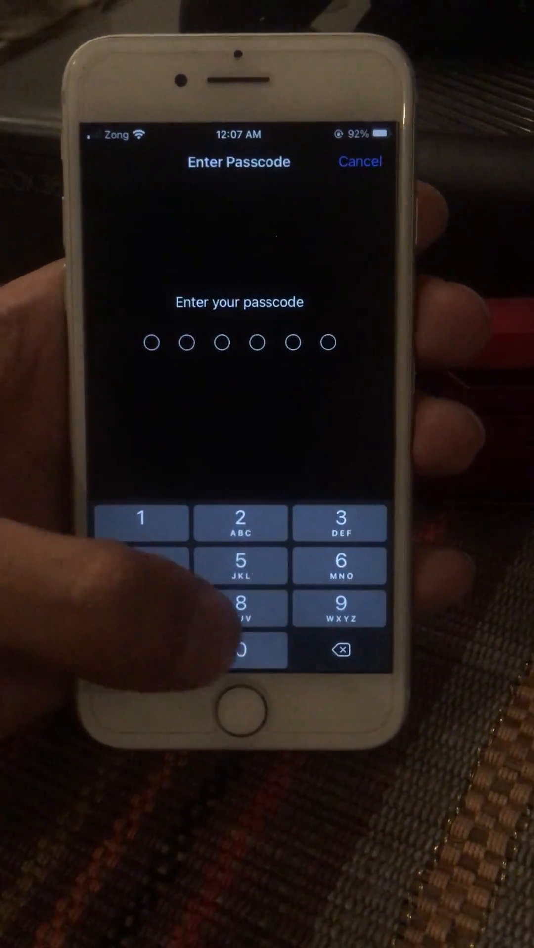